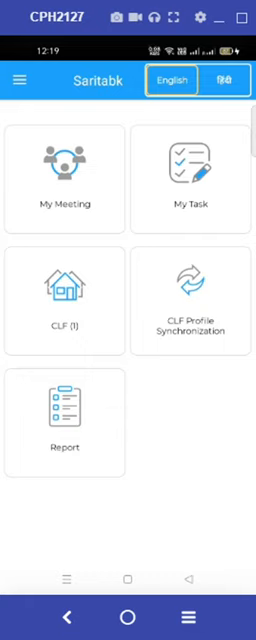
{"action": "mouse_move", "coordinate": [104, 296]}
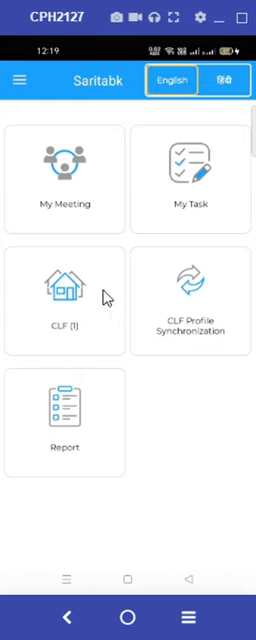
{"action": "mouse_move", "coordinate": [82, 302]}
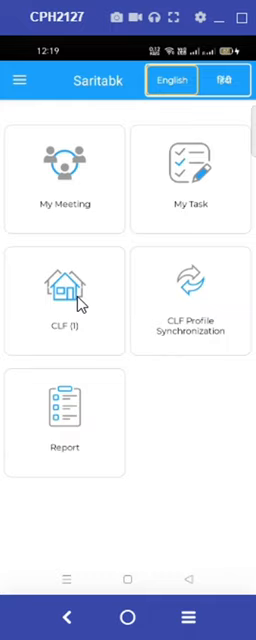
Step: Show the CLF list and bring up the actions menu for Prerna Mahila Cluster Fedration
{"action": "left_click", "coordinate": [64, 304]}
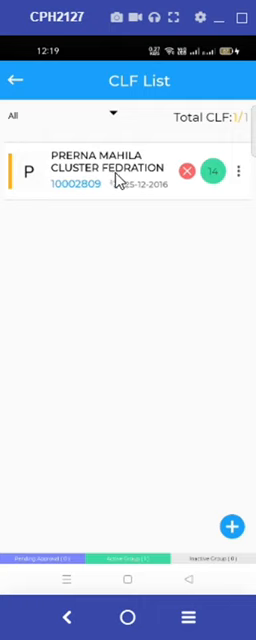
{"action": "mouse_move", "coordinate": [210, 212]}
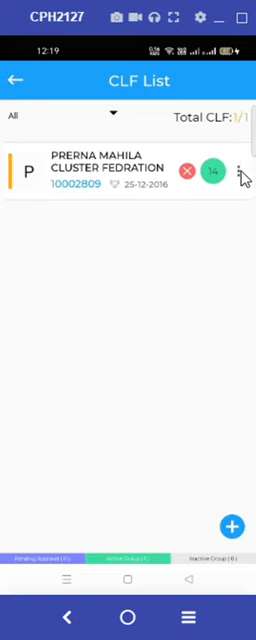
{"action": "left_click", "coordinate": [244, 172]}
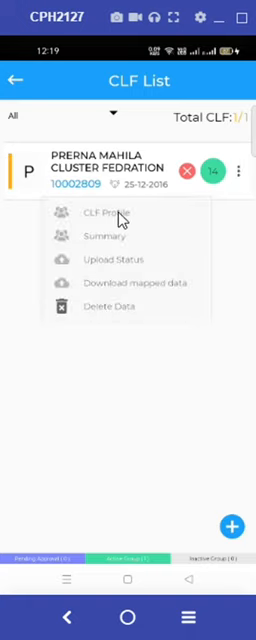
Step: Enter the federation's CLF Profile and switch to its VO-CLF Mapping section
{"action": "left_click", "coordinate": [100, 212]}
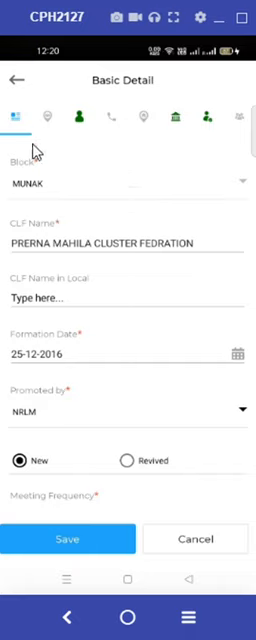
{"action": "left_click", "coordinate": [46, 116]}
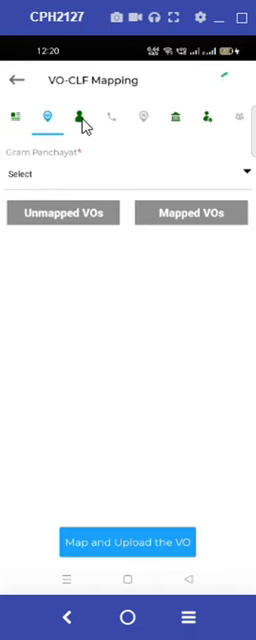
Step: Review the Executive Committee members listed under each VO card down to the end
{"action": "left_click", "coordinate": [80, 116]}
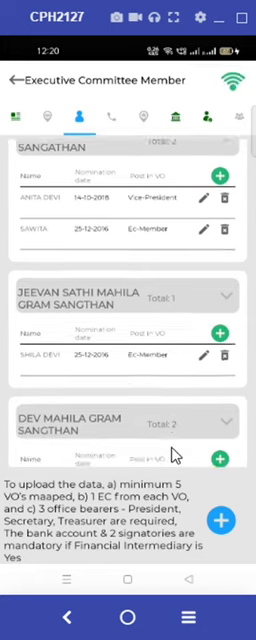
{"action": "scroll", "scroll_direction": "down", "scroll_amount": 3}
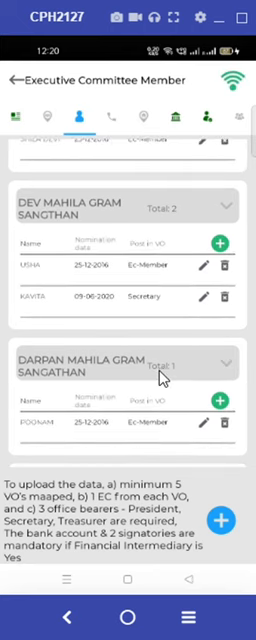
{"action": "scroll", "scroll_direction": "down", "scroll_amount": 3}
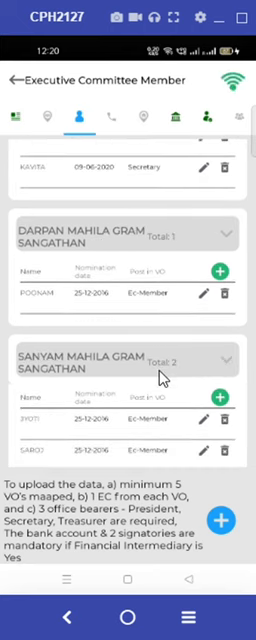
{"action": "scroll", "scroll_direction": "down", "scroll_amount": 3}
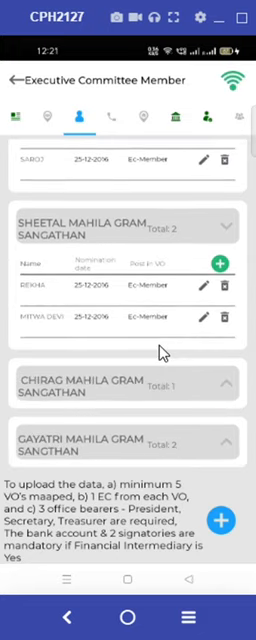
{"action": "scroll", "scroll_direction": "down", "scroll_amount": 3}
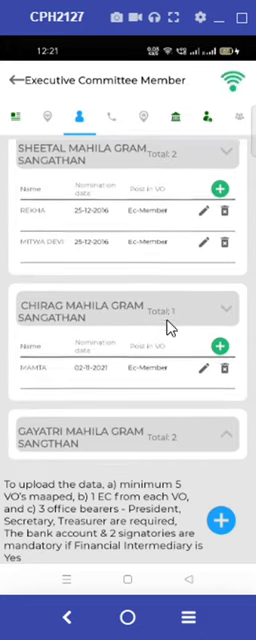
{"action": "scroll", "scroll_direction": "down", "scroll_amount": 3}
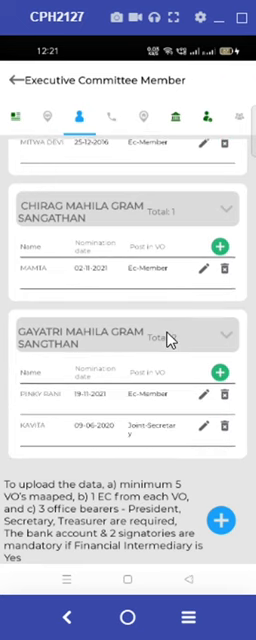
{"action": "scroll", "scroll_direction": "down", "scroll_amount": 3}
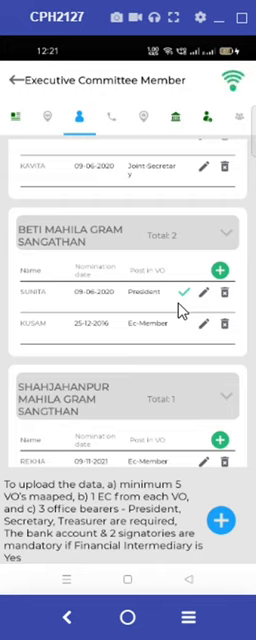
{"action": "scroll", "scroll_direction": "up", "scroll_amount": 3}
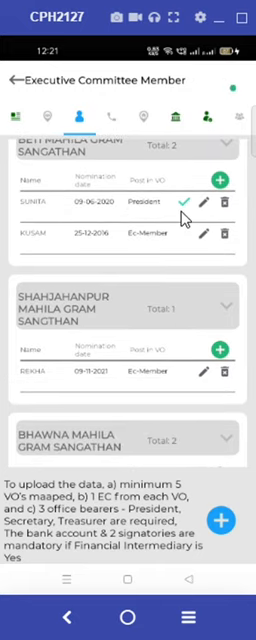
{"action": "scroll", "scroll_direction": "down", "scroll_amount": 3}
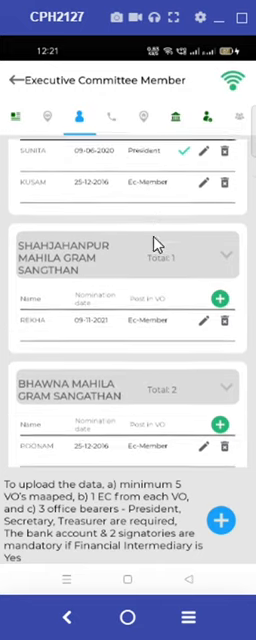
{"action": "scroll", "scroll_direction": "down", "scroll_amount": 3}
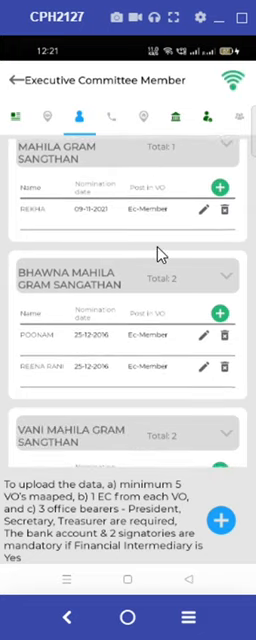
{"action": "scroll", "scroll_direction": "down", "scroll_amount": 3}
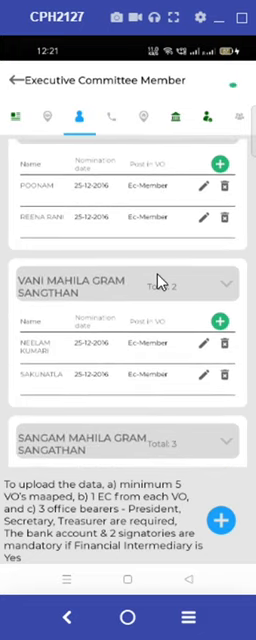
{"action": "scroll", "scroll_direction": "down", "scroll_amount": 3}
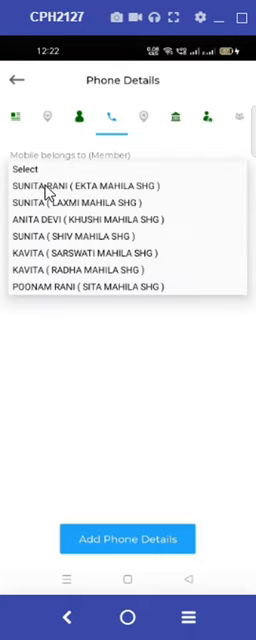
{"action": "left_click", "coordinate": [90, 184]}
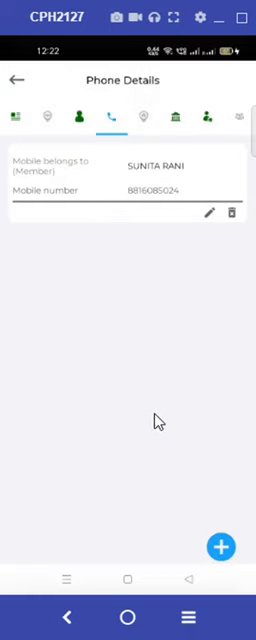
{"action": "mouse_move", "coordinate": [220, 546]}
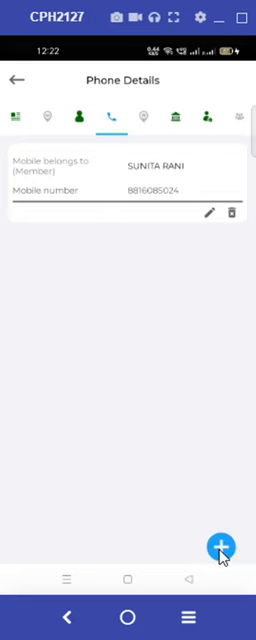
{"action": "left_click", "coordinate": [220, 544]}
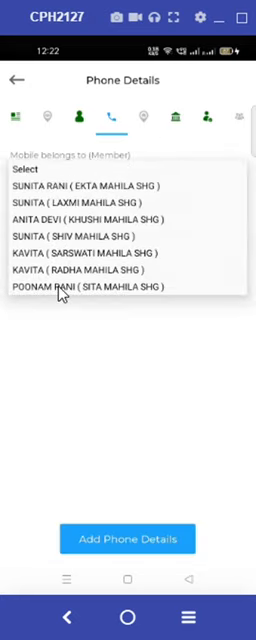
{"action": "left_click", "coordinate": [88, 286]}
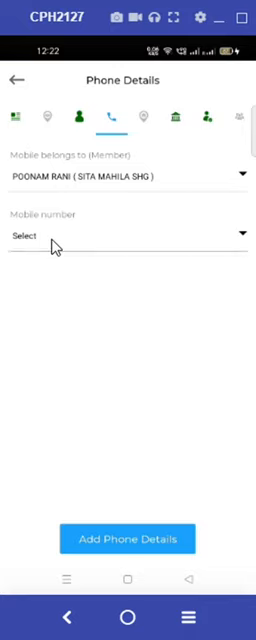
{"action": "left_click", "coordinate": [128, 234]}
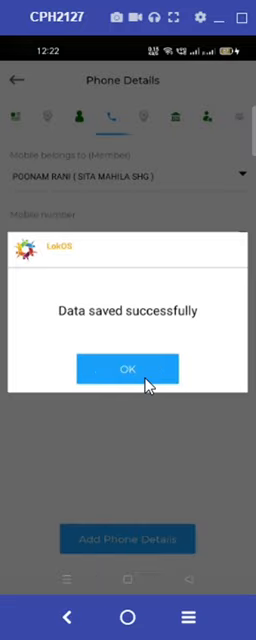
{"action": "left_click", "coordinate": [128, 368]}
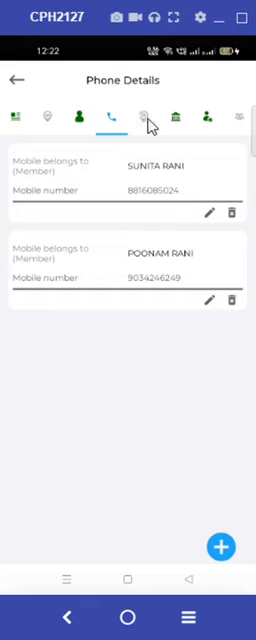
Step: Add the CLF address with line 1 'BLOCK MUNAK', pincode 132114, and save it
{"action": "left_click", "coordinate": [144, 116]}
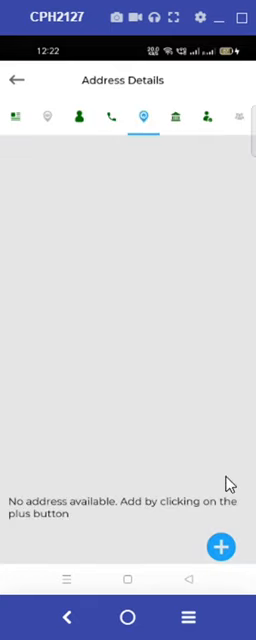
{"action": "left_click", "coordinate": [222, 546]}
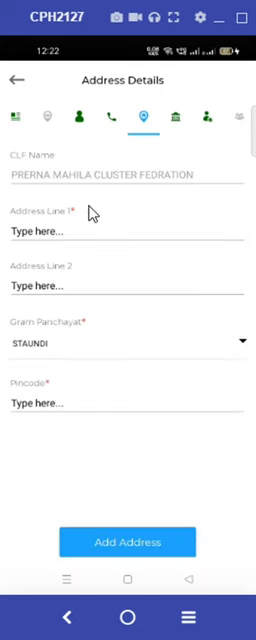
{"action": "left_click", "coordinate": [128, 234]}
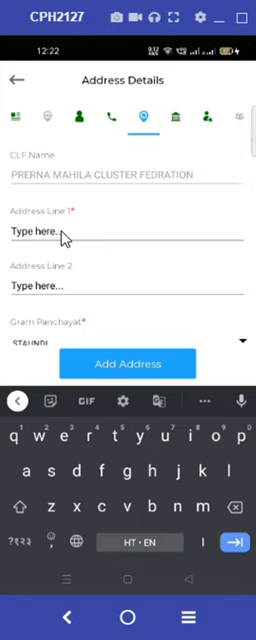
{"action": "type", "text": "व"}
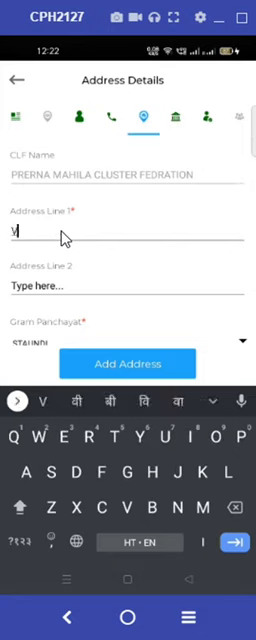
{"action": "type", "text": "BLOCK MUNAK"}
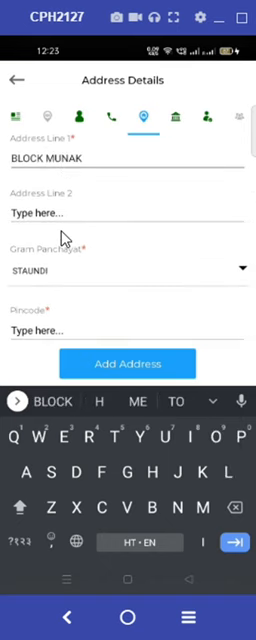
{"action": "type", "text": "132114"}
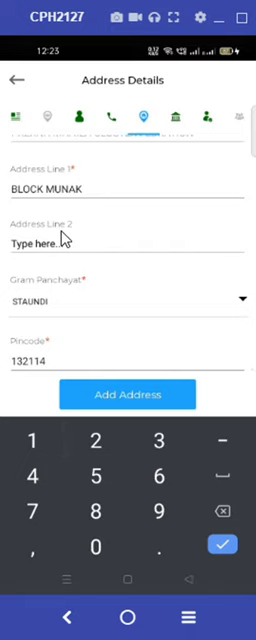
{"action": "left_click", "coordinate": [128, 394]}
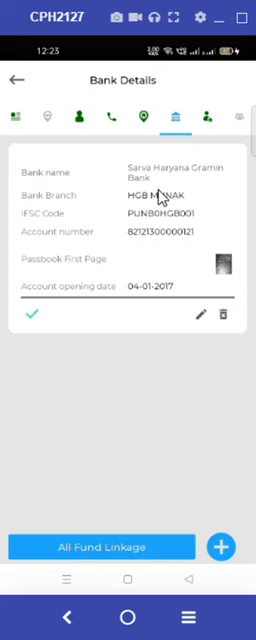
{"action": "mouse_move", "coordinate": [204, 320]}
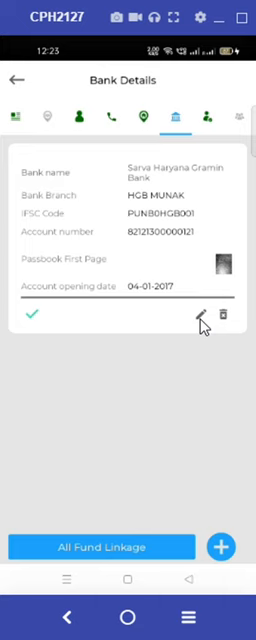
Step: Edit the Sarva Haryana Gramin Bank record and start the Passbook First Page camera
{"action": "left_click", "coordinate": [204, 318]}
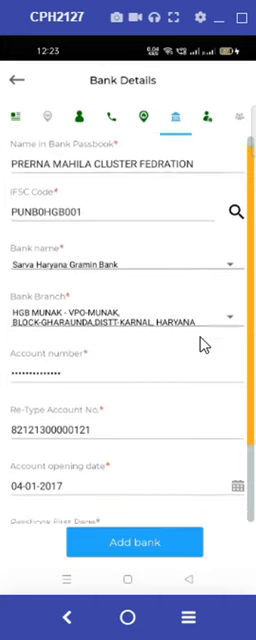
{"action": "scroll", "scroll_direction": "down", "scroll_amount": 3}
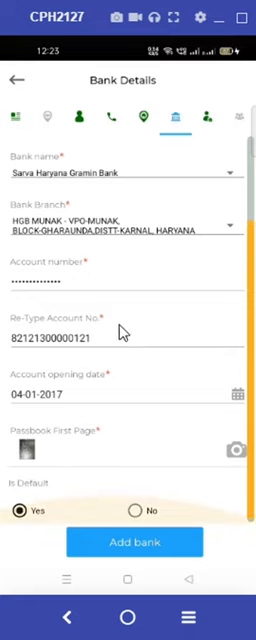
{"action": "scroll", "scroll_direction": "down", "scroll_amount": 3}
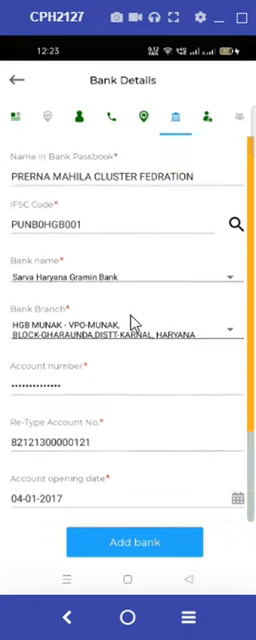
{"action": "scroll", "scroll_direction": "down", "scroll_amount": 3}
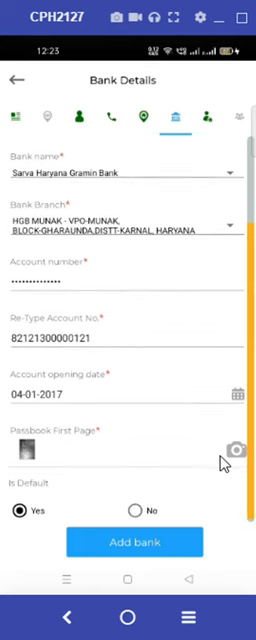
{"action": "mouse_move", "coordinate": [116, 482]}
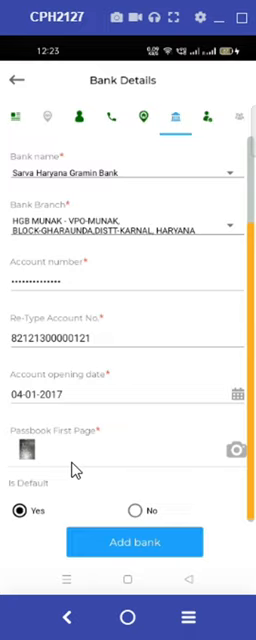
{"action": "mouse_move", "coordinate": [236, 450]}
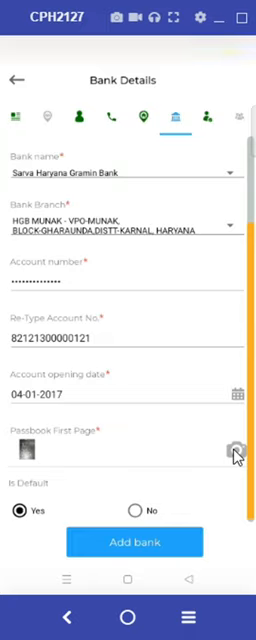
{"action": "left_click", "coordinate": [234, 454]}
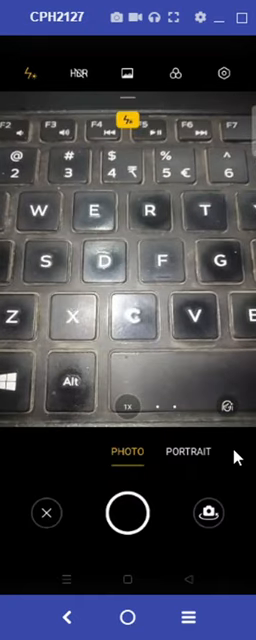
Step: Capture the passbook first-page photo and accept the cropped image
{"action": "left_click", "coordinate": [128, 512]}
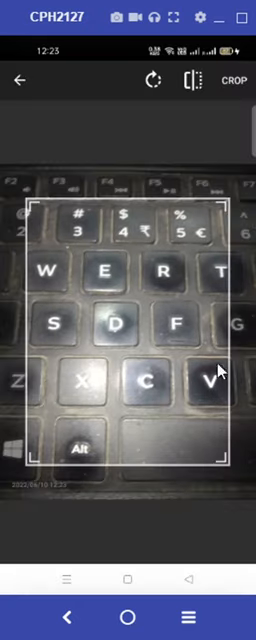
{"action": "left_click", "coordinate": [240, 80]}
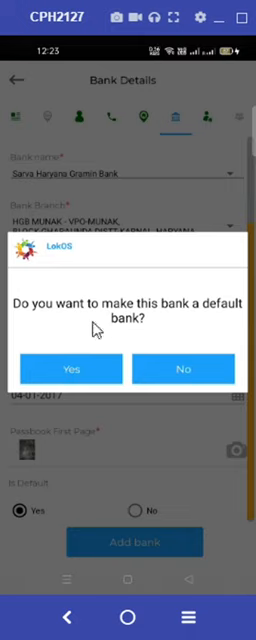
{"action": "mouse_move", "coordinate": [196, 338]}
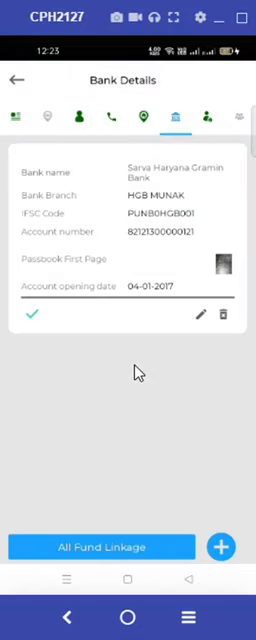
{"action": "mouse_move", "coordinate": [228, 258]}
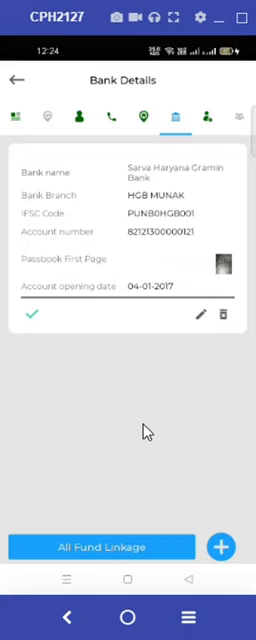
{"action": "mouse_move", "coordinate": [130, 484]}
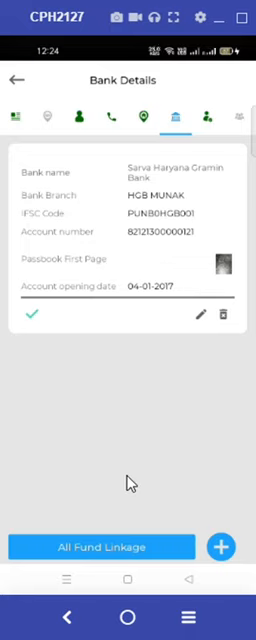
{"action": "mouse_move", "coordinate": [170, 546]}
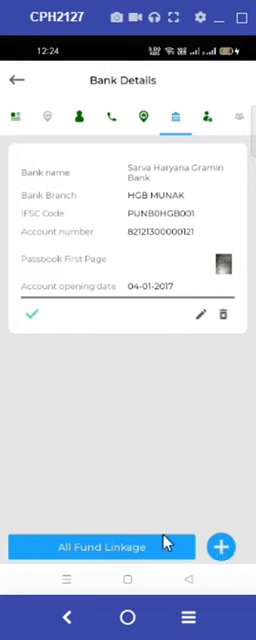
{"action": "mouse_move", "coordinate": [224, 546]}
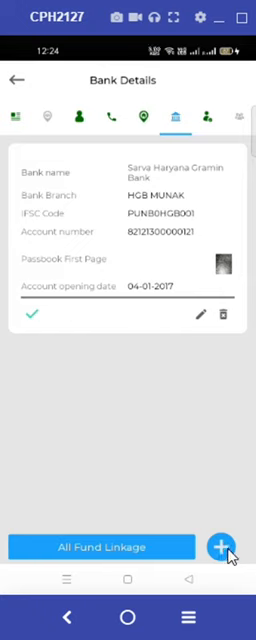
{"action": "mouse_move", "coordinate": [202, 338]}
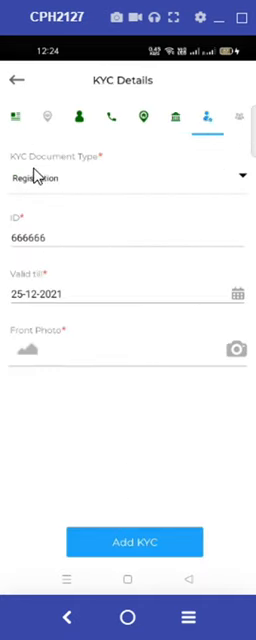
Step: Choose the KYC document type, set validity to 25-12-2025 and attach the front photo
{"action": "left_click", "coordinate": [128, 180]}
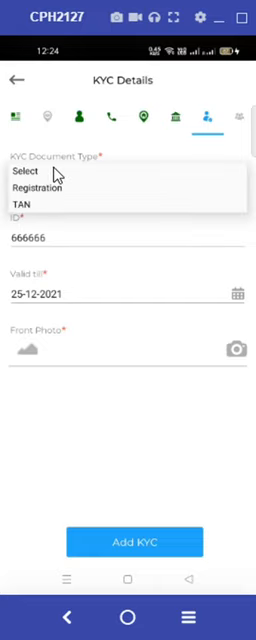
{"action": "mouse_move", "coordinate": [62, 204]}
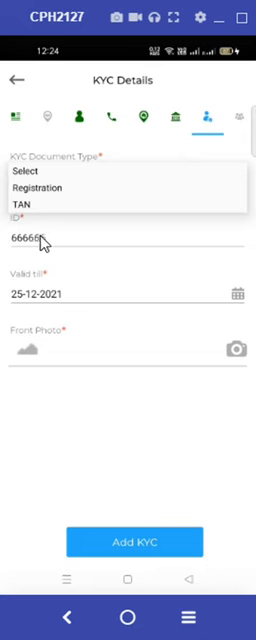
{"action": "left_click", "coordinate": [60, 186]}
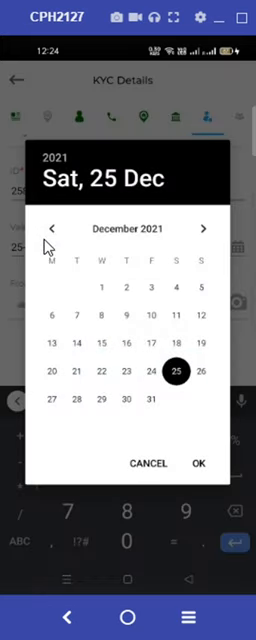
{"action": "mouse_move", "coordinate": [52, 244]}
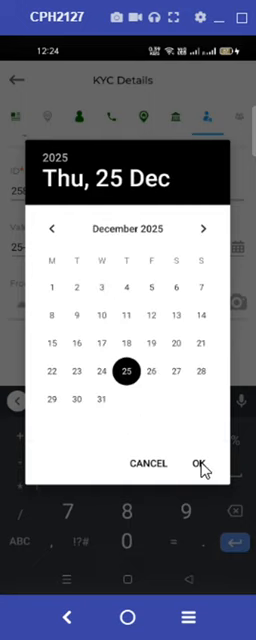
{"action": "left_click", "coordinate": [200, 462]}
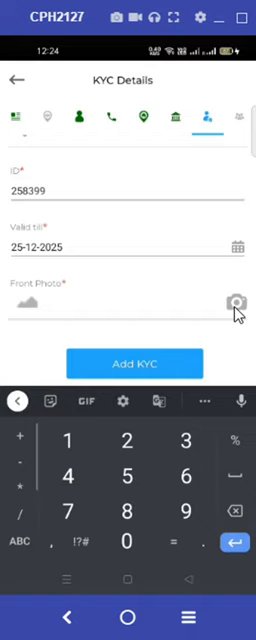
{"action": "left_click", "coordinate": [236, 304]}
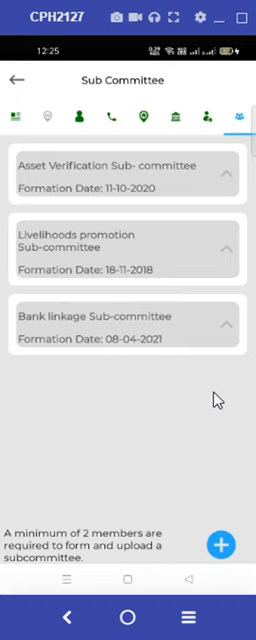
{"action": "mouse_move", "coordinate": [236, 202]}
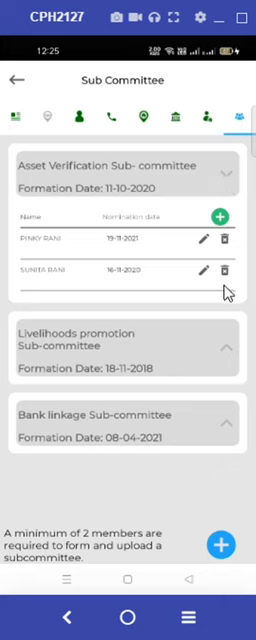
{"action": "mouse_move", "coordinate": [228, 356]}
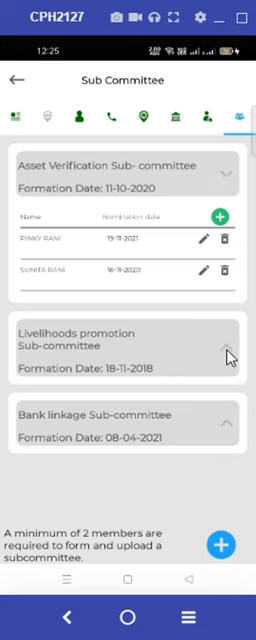
Step: Expand the Livelihoods promotion Sub-committee card to add a member
{"action": "left_click", "coordinate": [228, 350]}
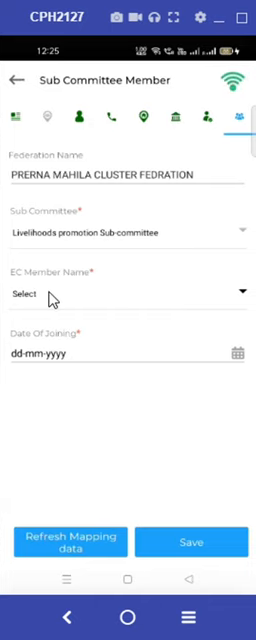
{"action": "left_click", "coordinate": [128, 296]}
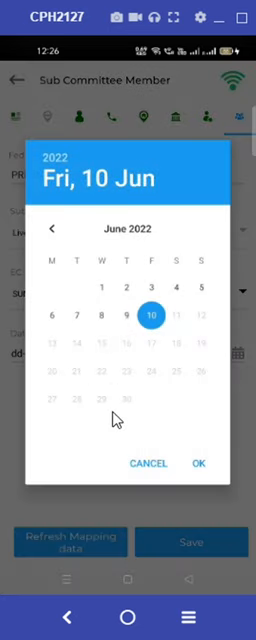
{"action": "left_click", "coordinate": [202, 464]}
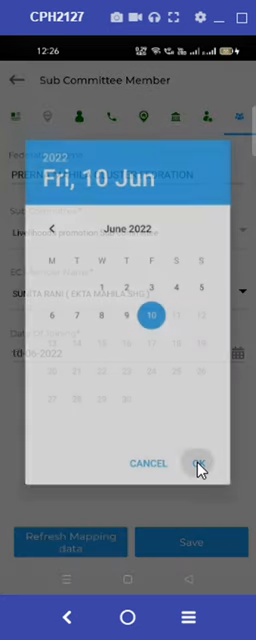
{"action": "left_click", "coordinate": [200, 464]}
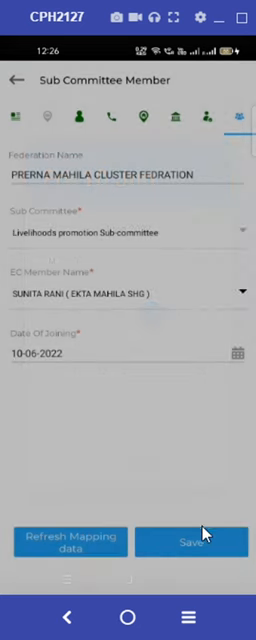
{"action": "left_click", "coordinate": [192, 540]}
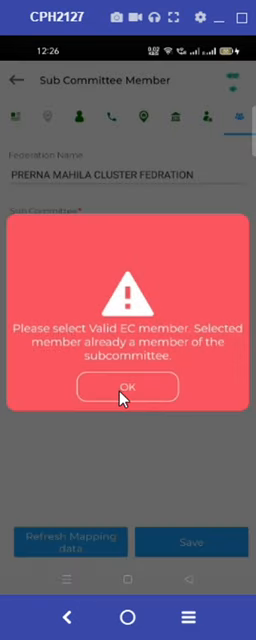
Step: Dismiss the 'Please select Valid EC member' warning and return to the Sub Committee list
{"action": "left_click", "coordinate": [128, 388]}
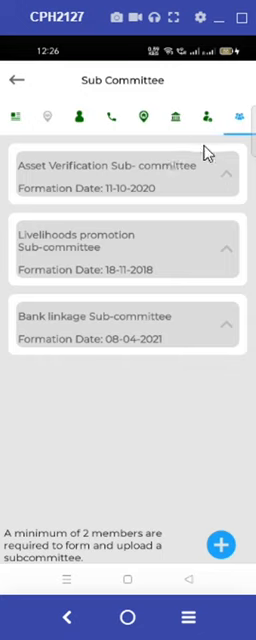
{"action": "mouse_move", "coordinate": [82, 244]}
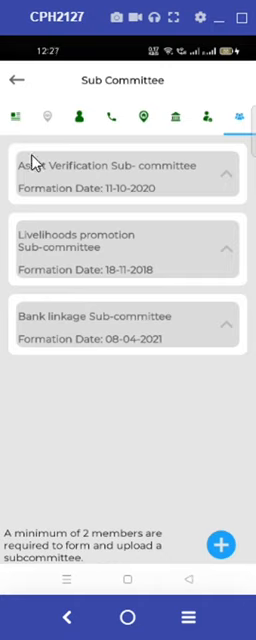
{"action": "mouse_move", "coordinate": [206, 344]}
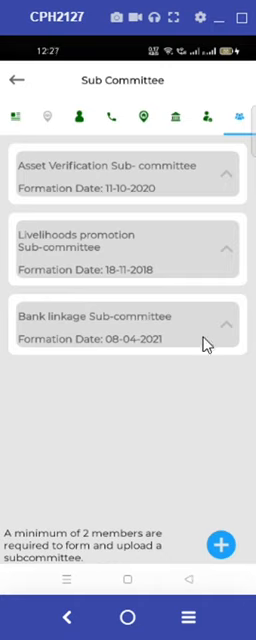